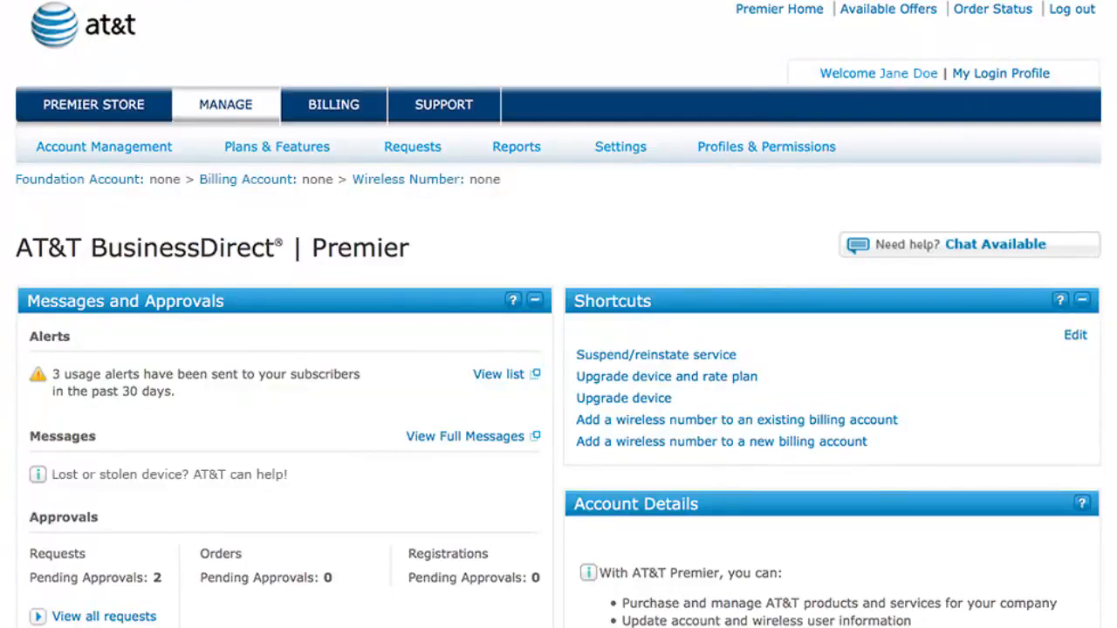
mouse_move(380, 492)
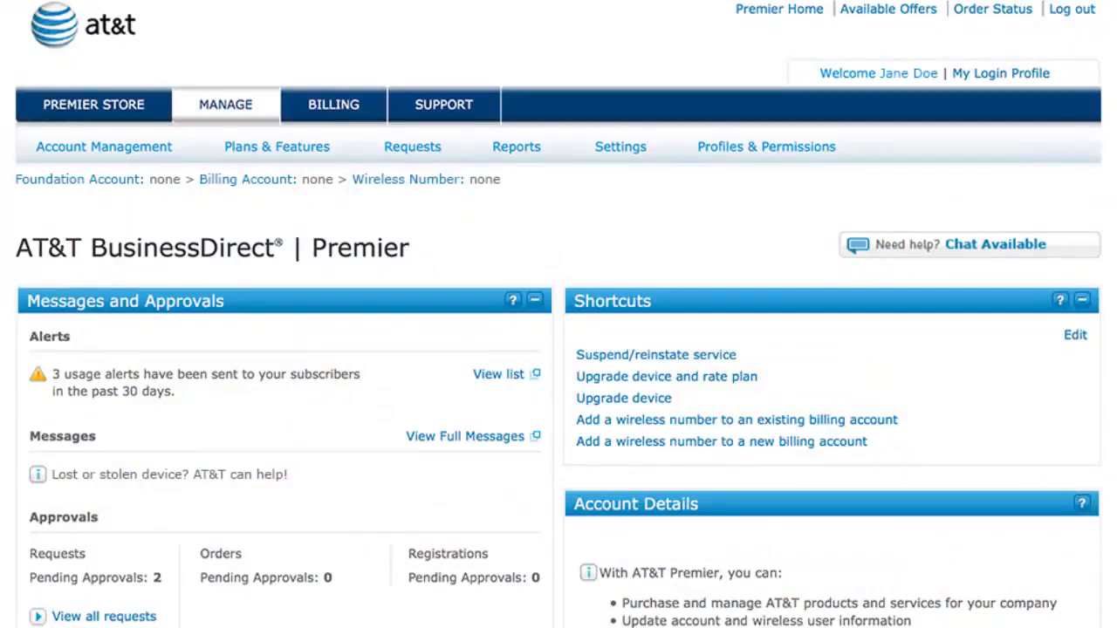
mouse_move(999, 73)
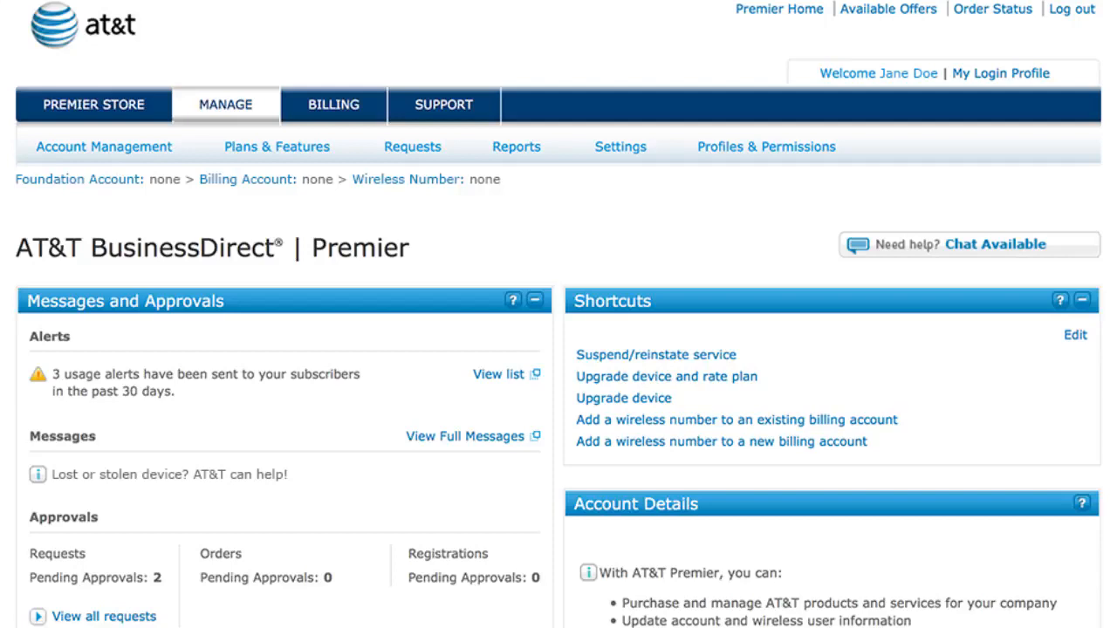
mouse_move(411, 147)
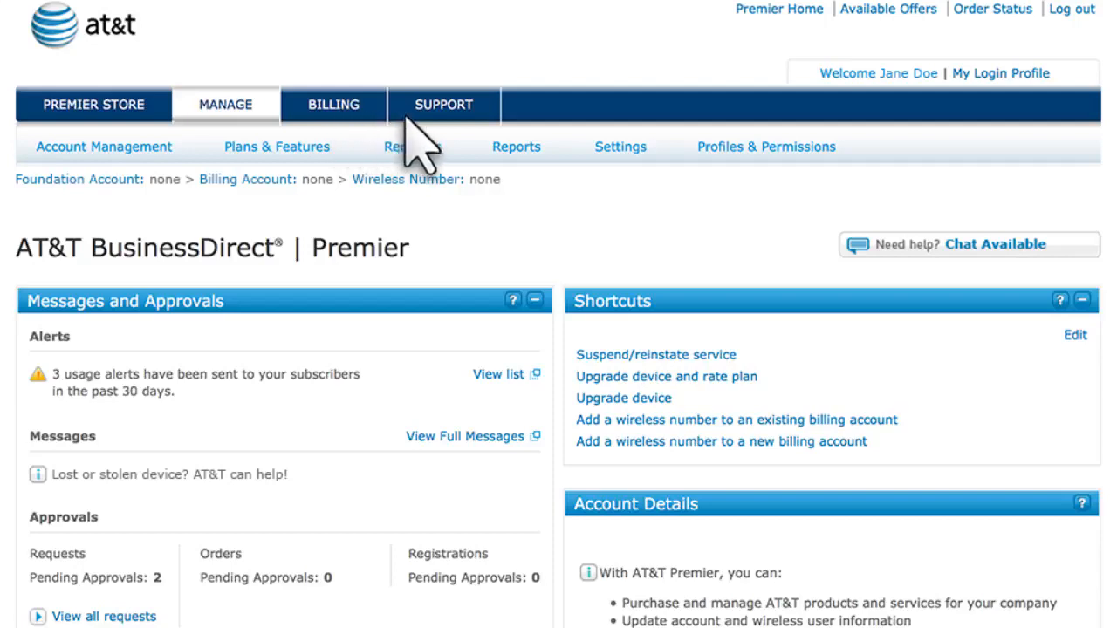
mouse_move(782, 178)
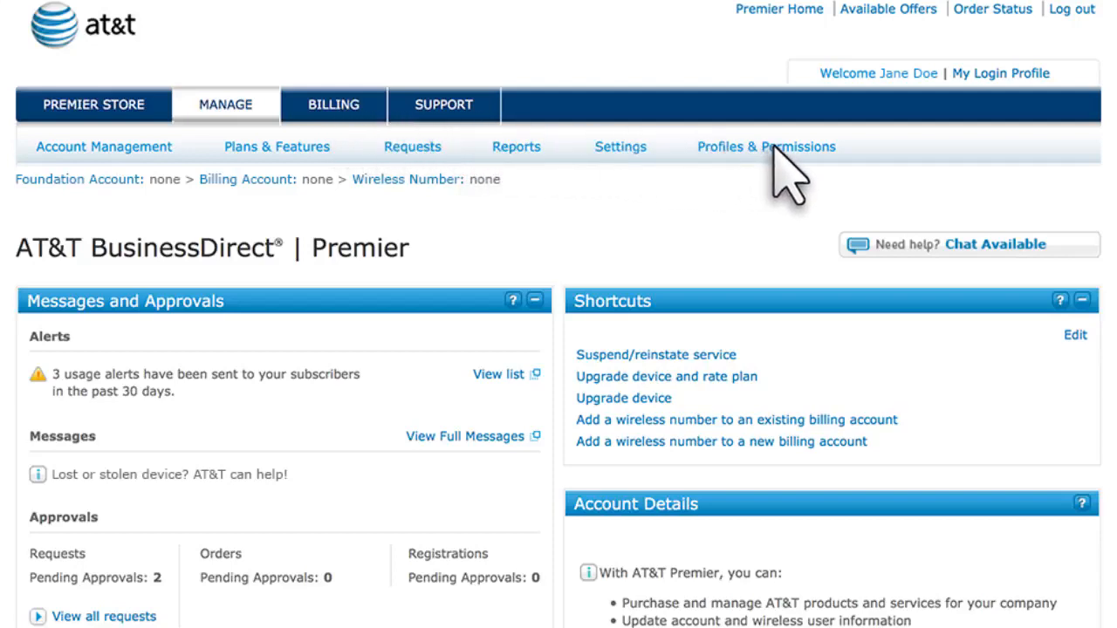
- Go to Manage Foundation Account Permissions under Profiles & Permissions
click(764, 147)
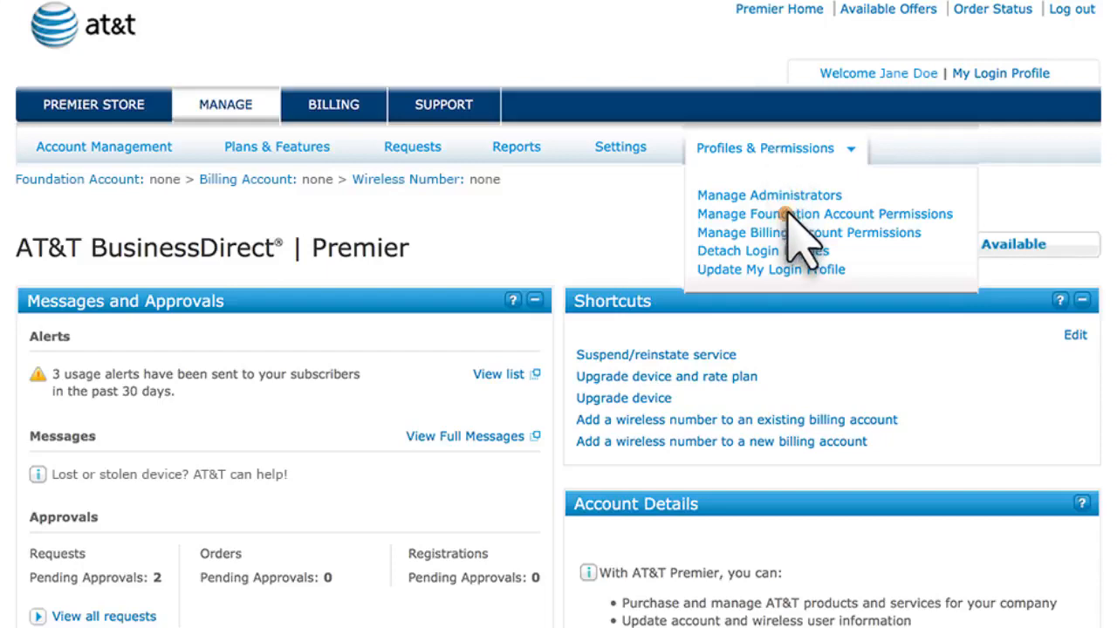
click(824, 213)
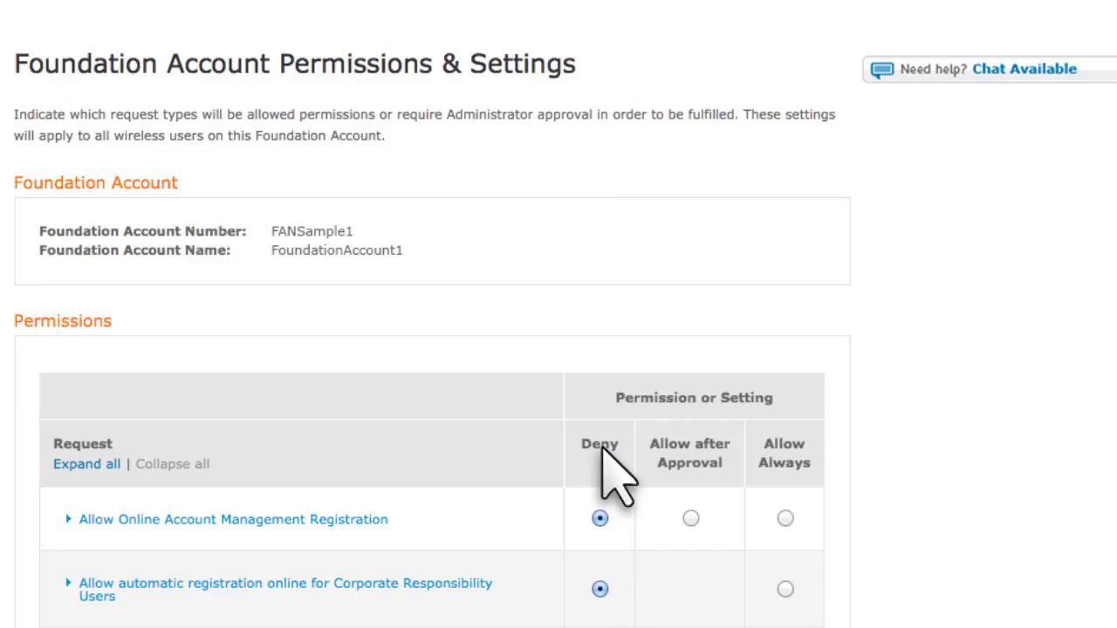
mouse_move(625, 475)
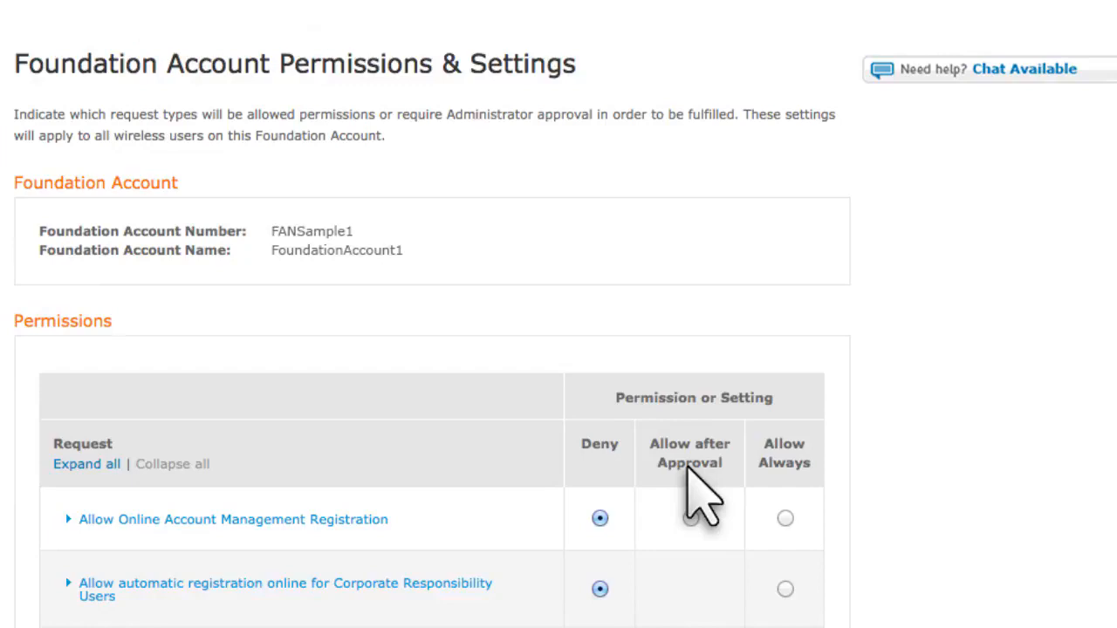
mouse_move(323, 532)
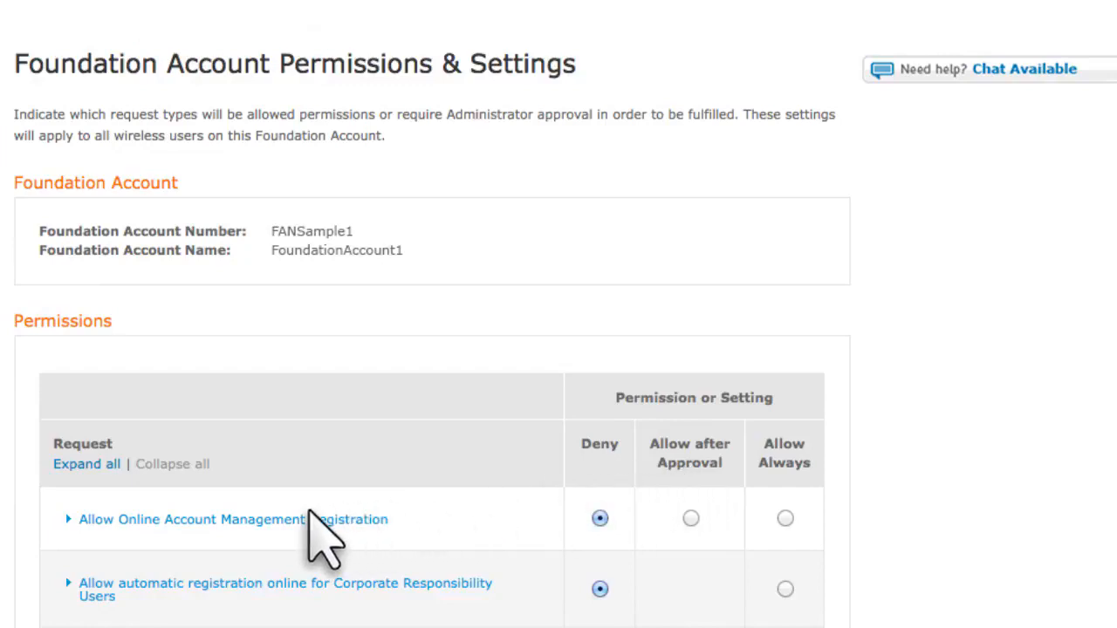
- Expand Allow Online Account Management Registration and set it to Allow Always
click(68, 520)
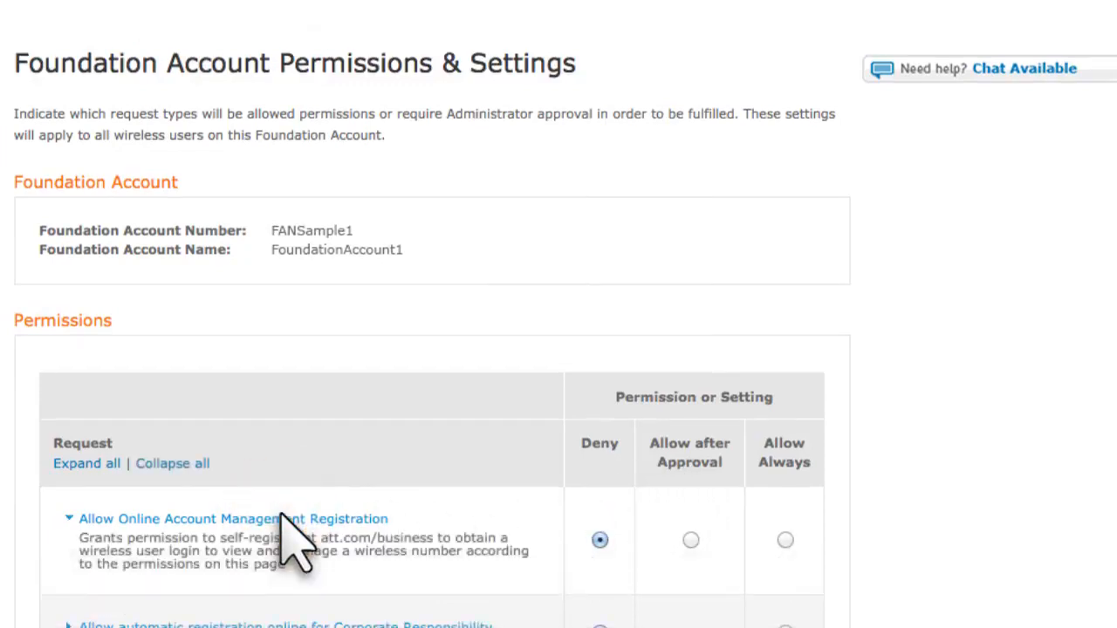
click(85, 464)
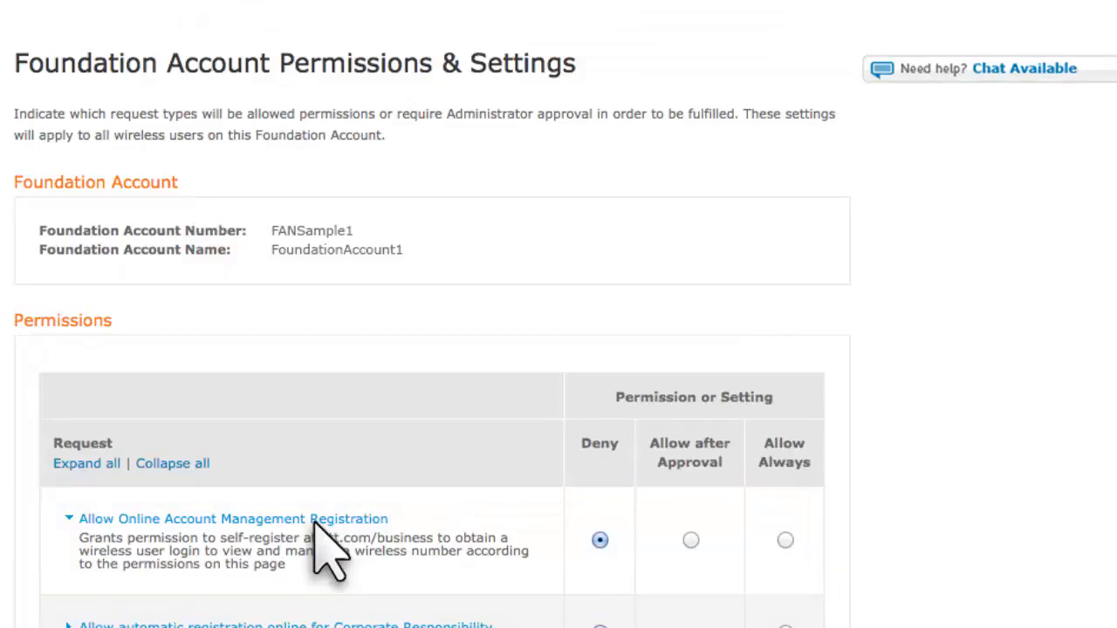
mouse_move(785, 544)
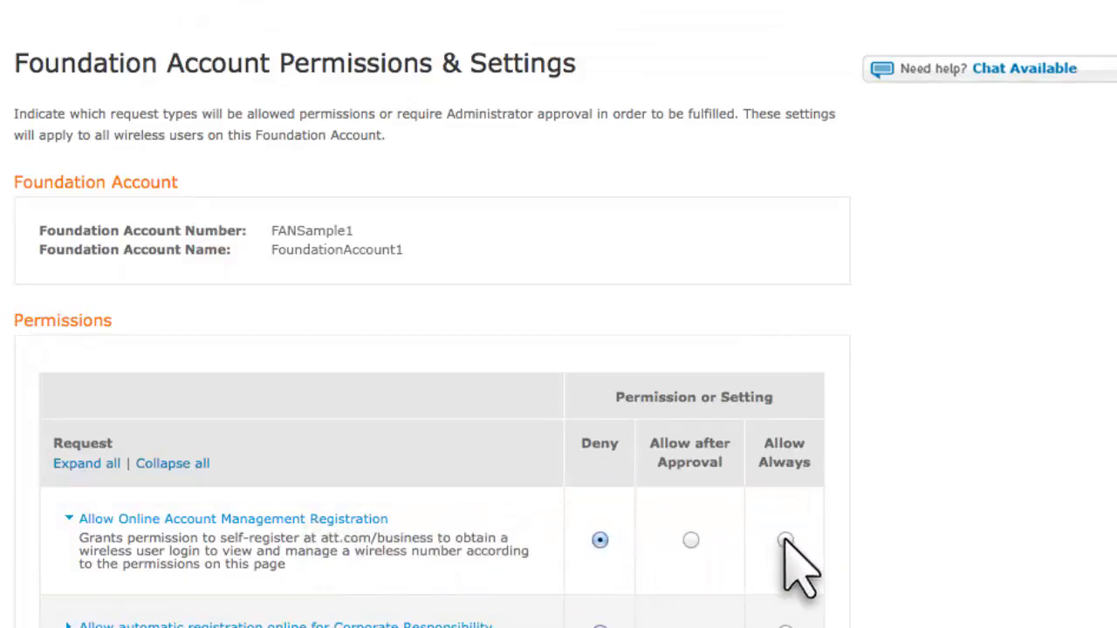
click(783, 539)
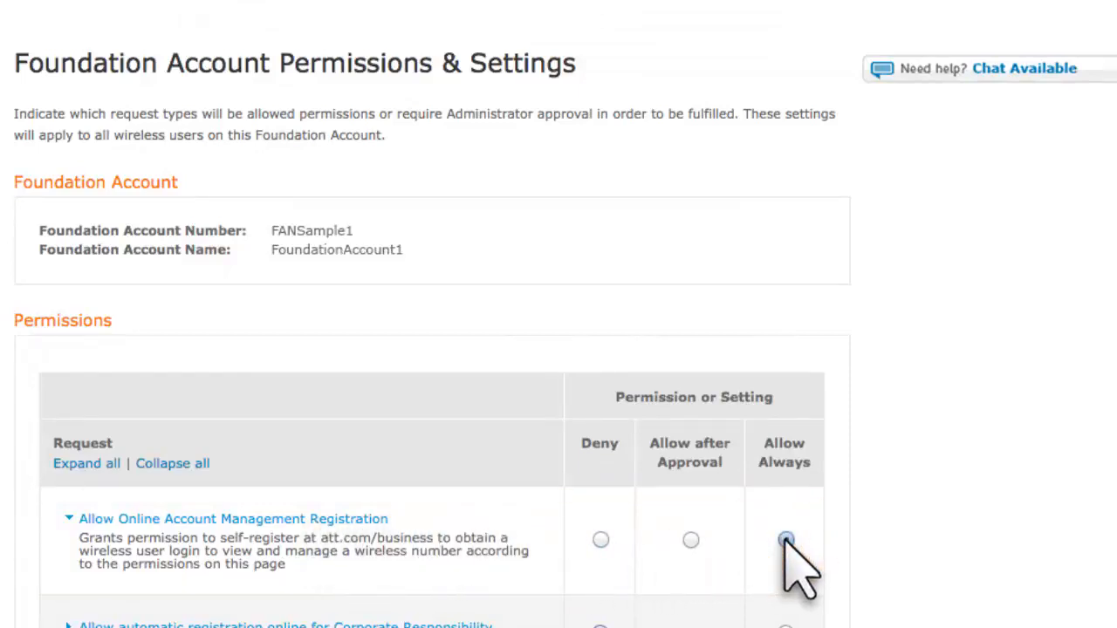
click(785, 539)
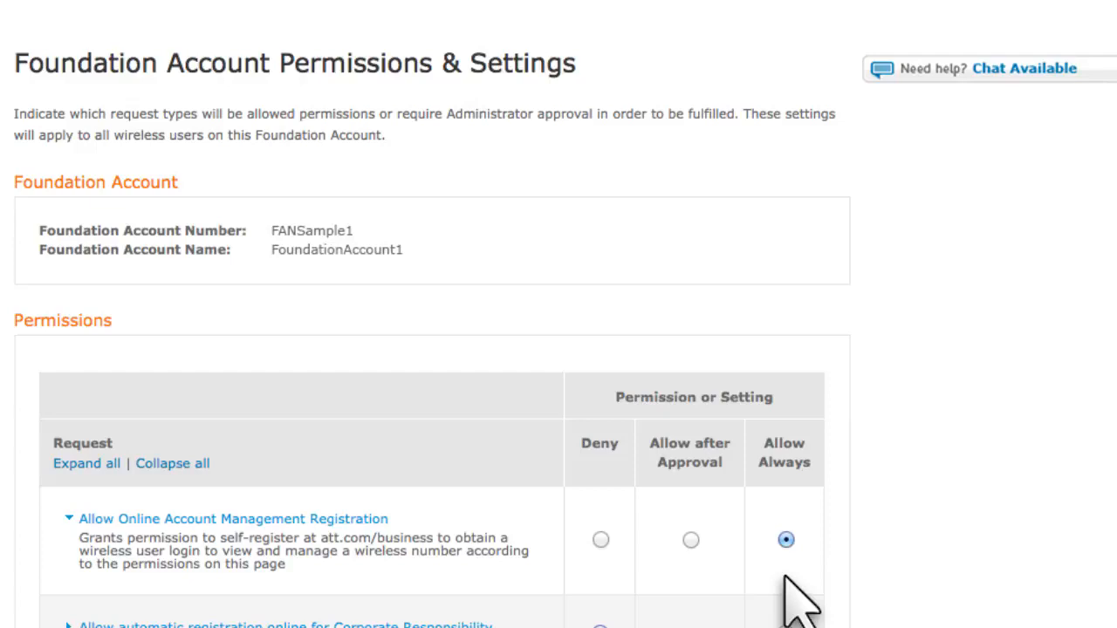
scroll(down, 3)
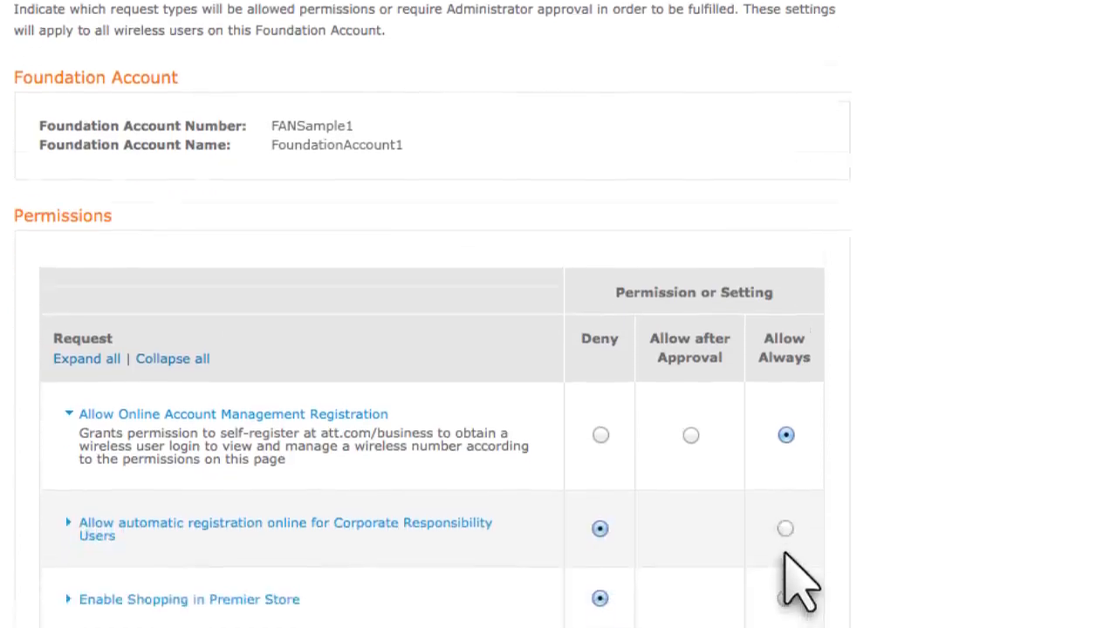
- Set Use eBill, View A-List and Suspend Wireless User Service to Allow Always and continue to verification
scroll(down, 3)
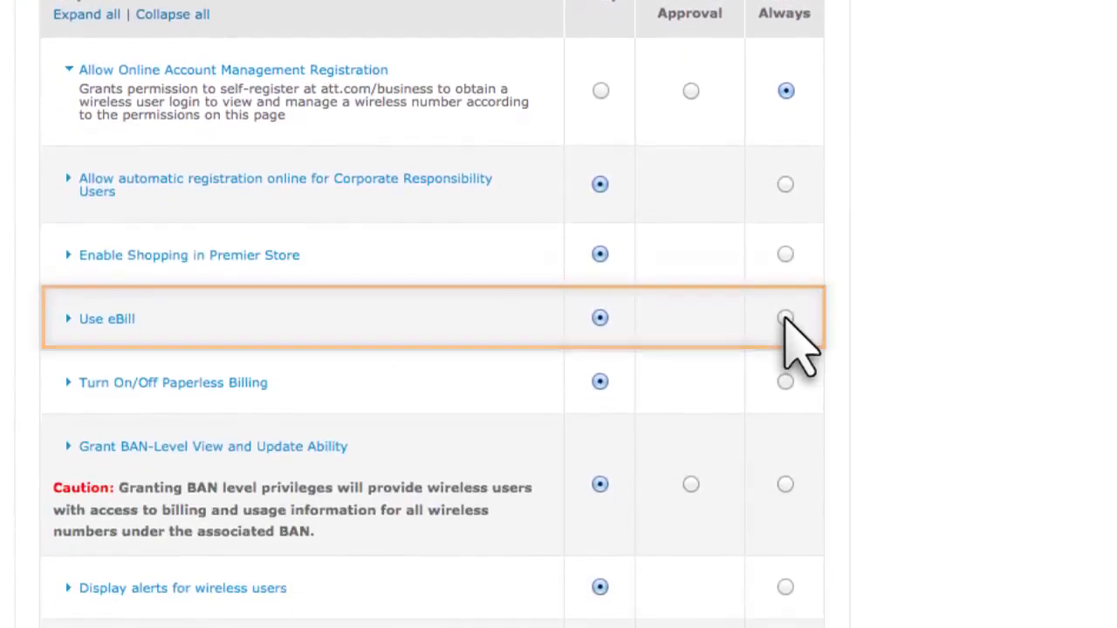
click(785, 317)
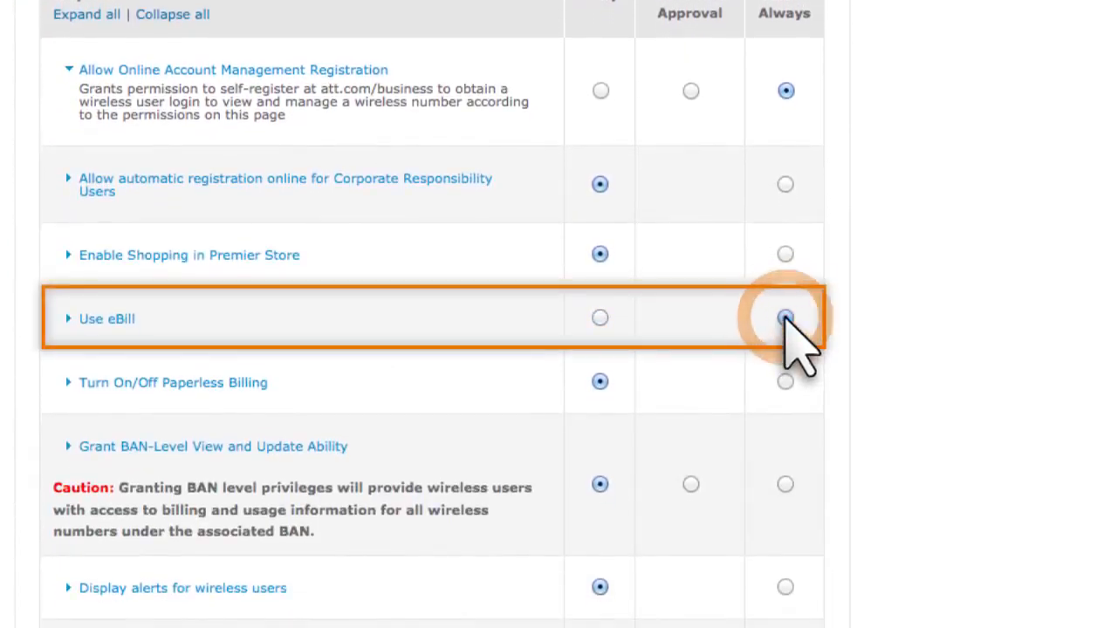
click(785, 318)
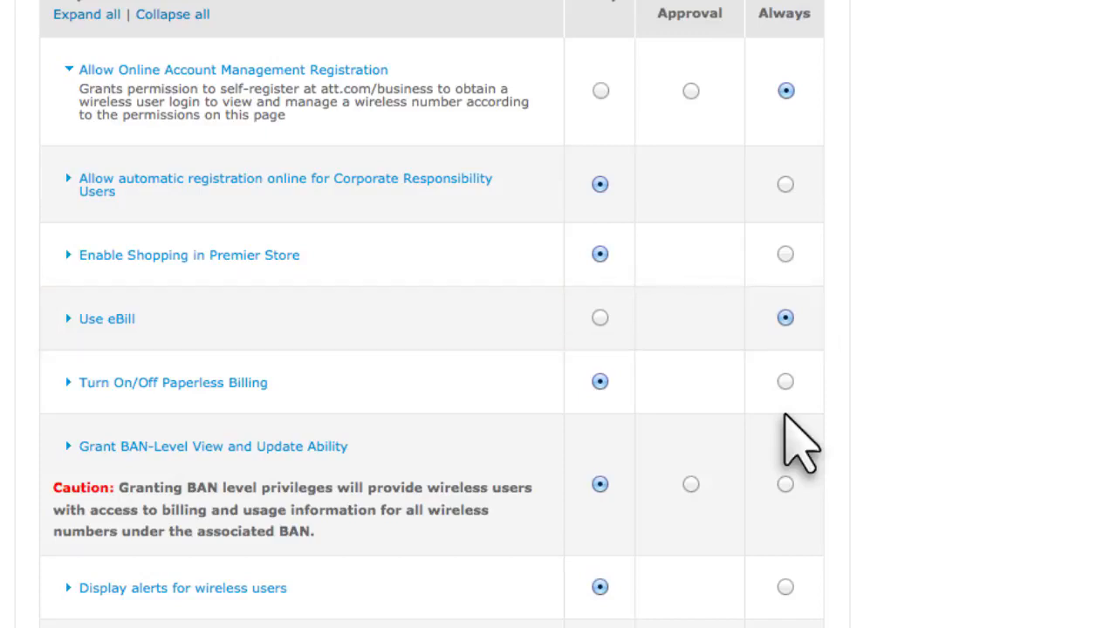
click(600, 485)
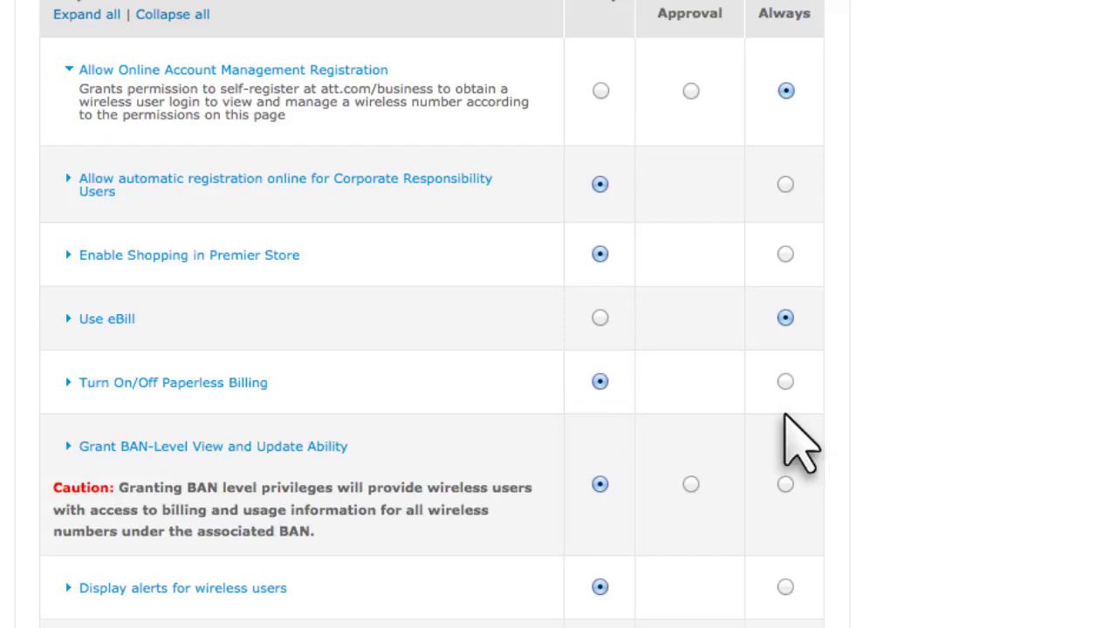
scroll(down, 3)
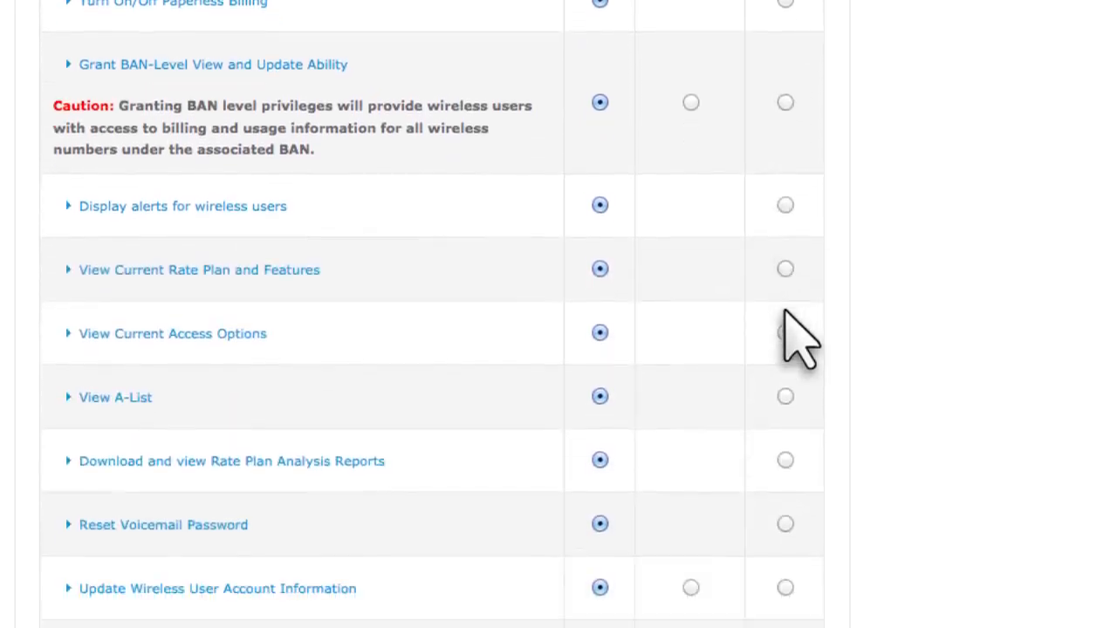
click(786, 282)
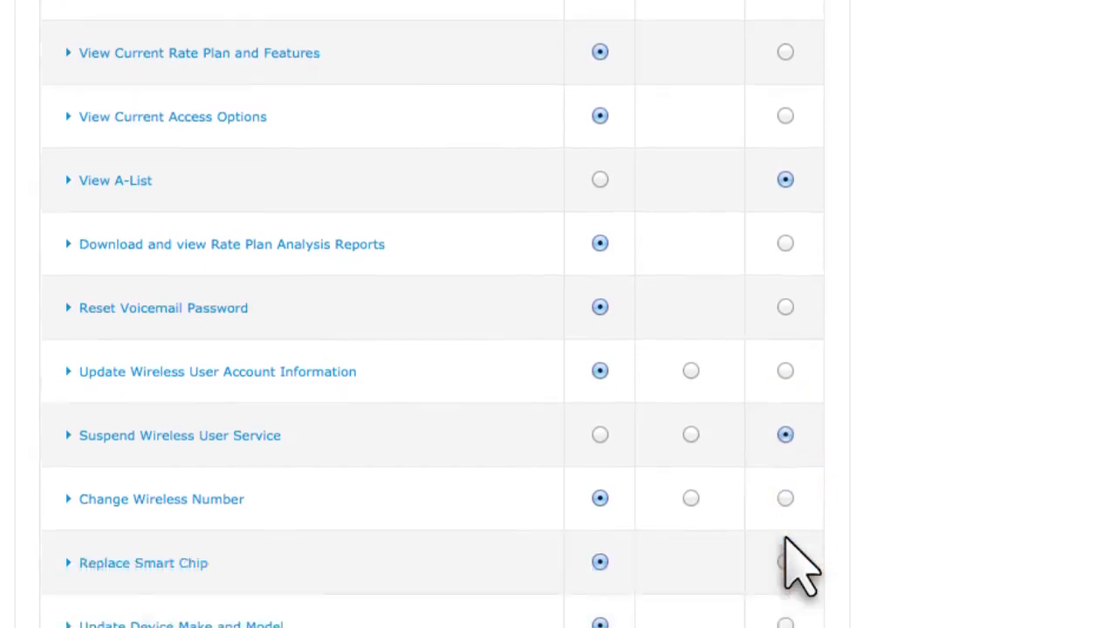
click(785, 576)
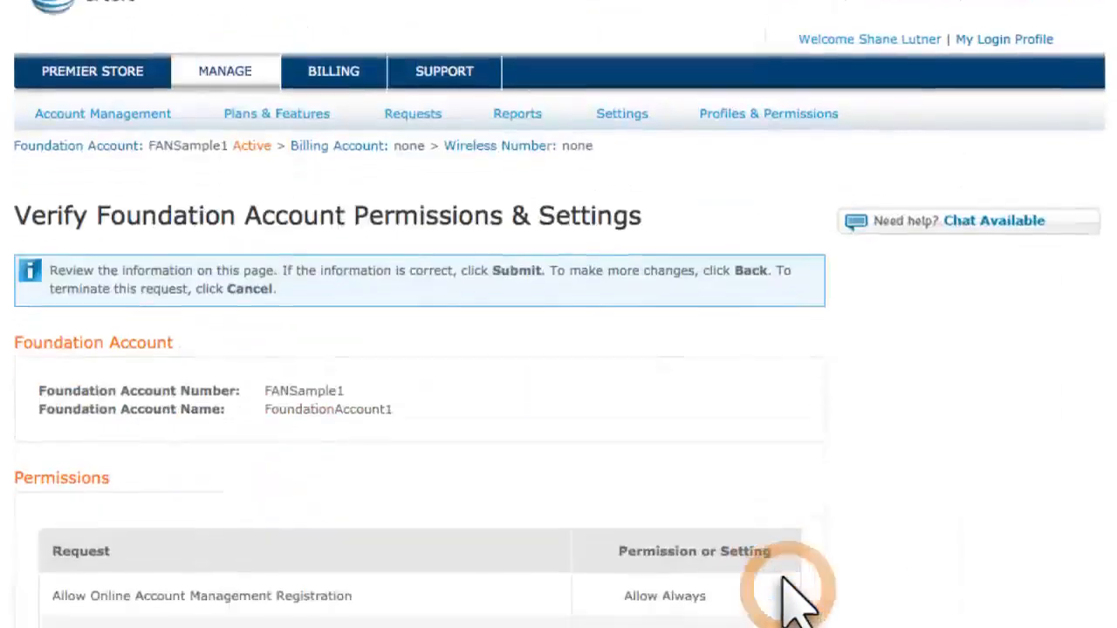
- Review the foundation permissions summary and submit the changes
scroll(down, 3)
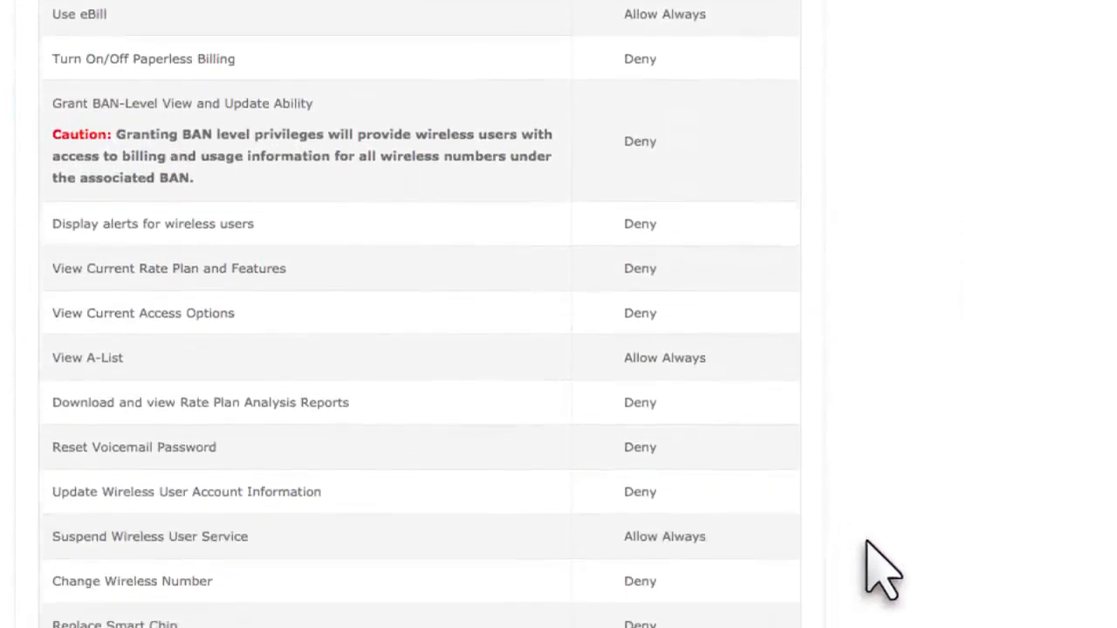
scroll(down, 3)
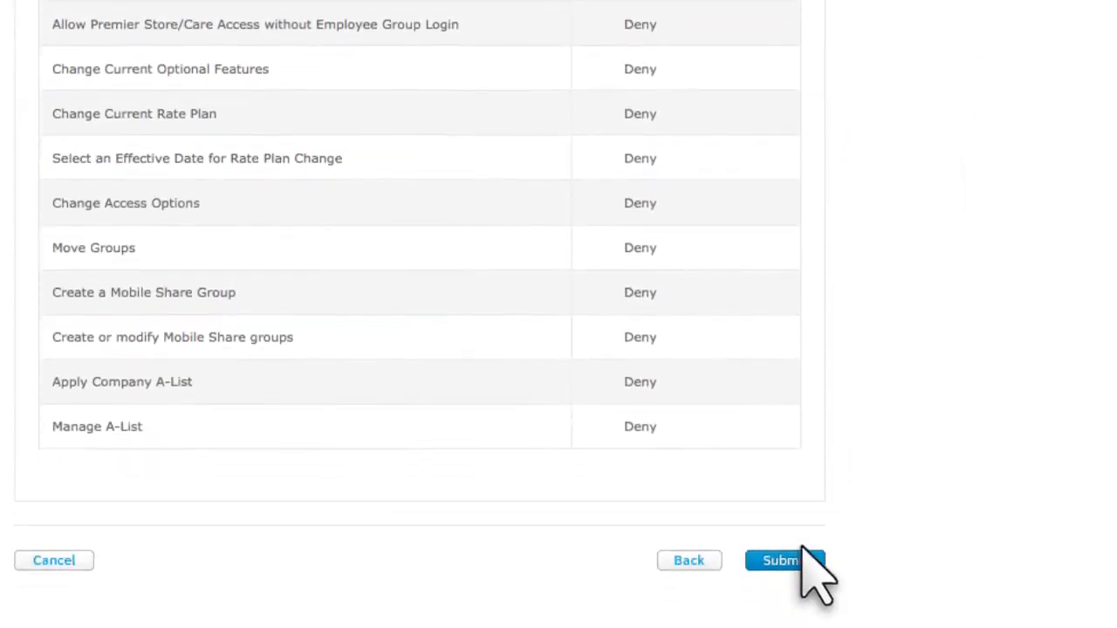
click(782, 560)
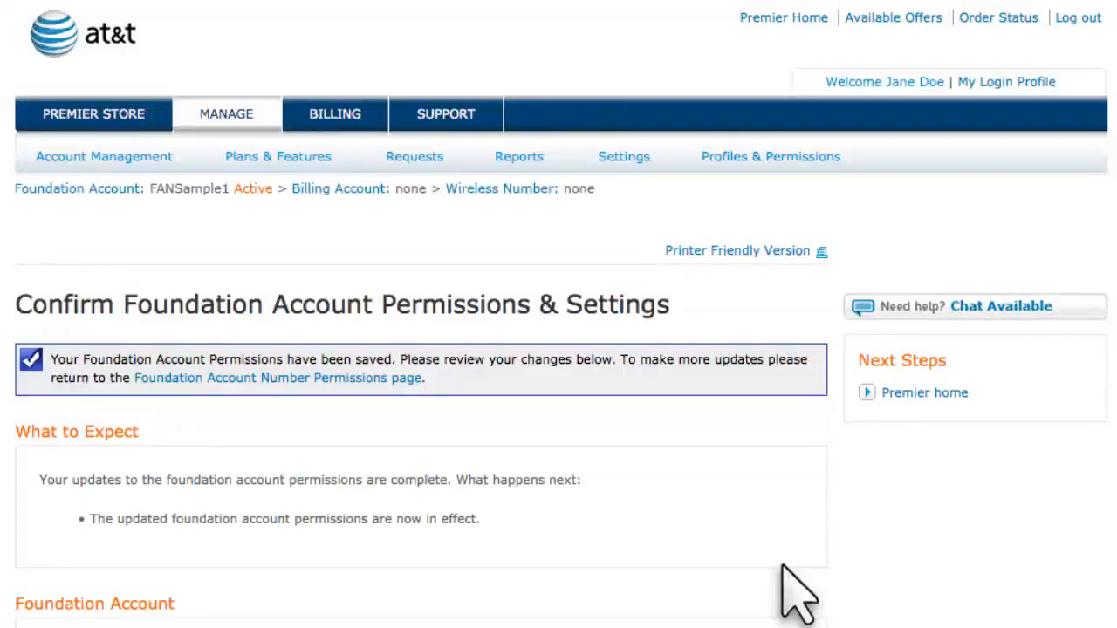
mouse_move(776, 188)
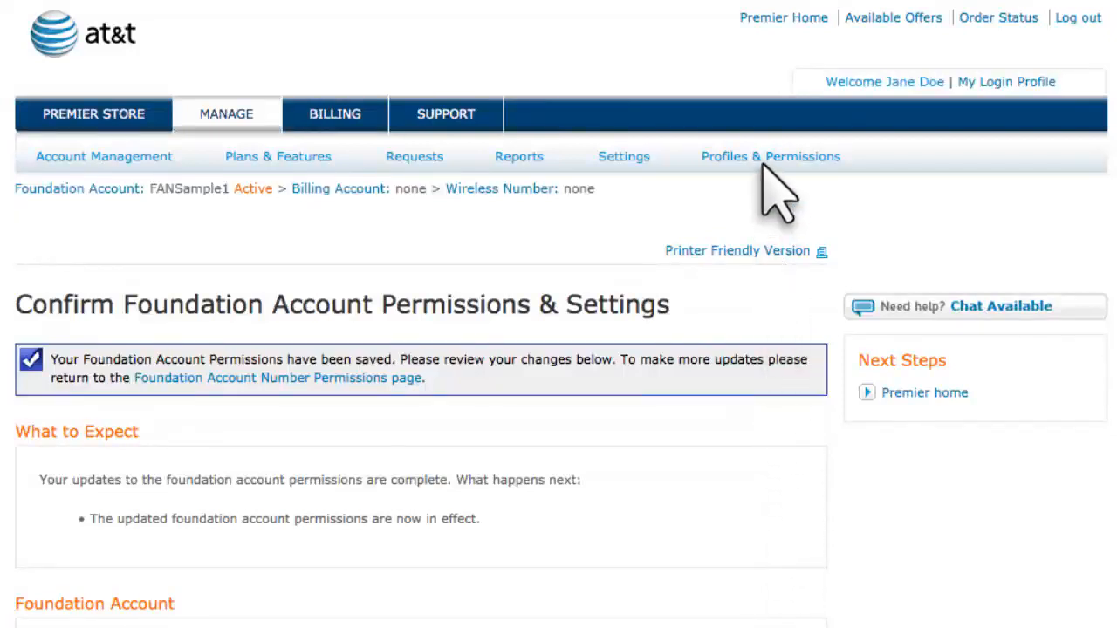
- Go to Manage Billing Account Permissions and choose BillingAccount1
click(769, 157)
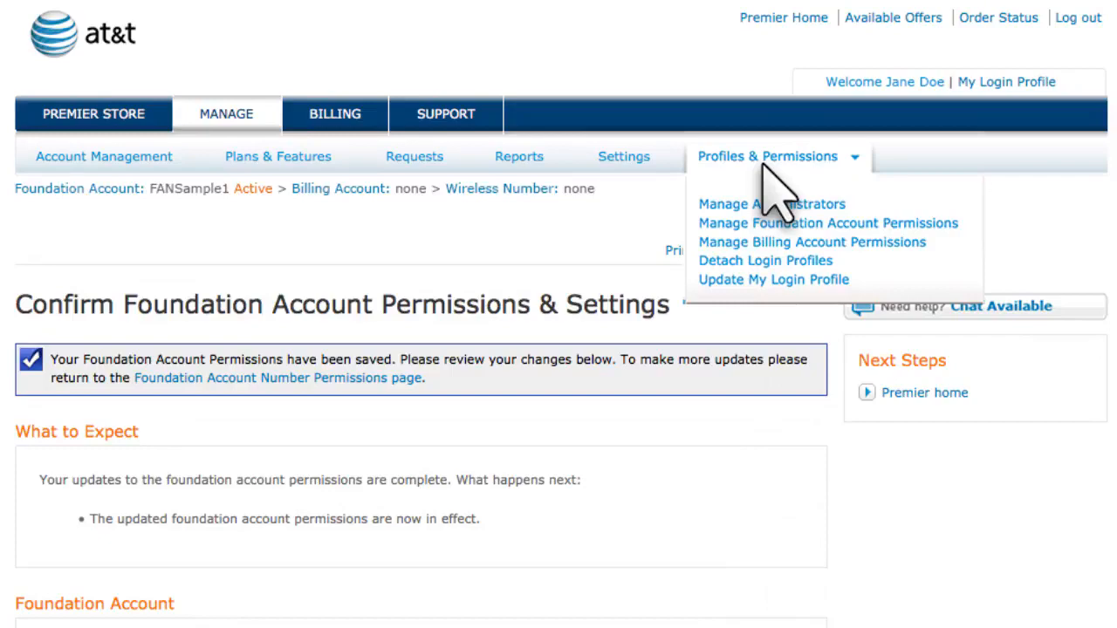
mouse_move(776, 279)
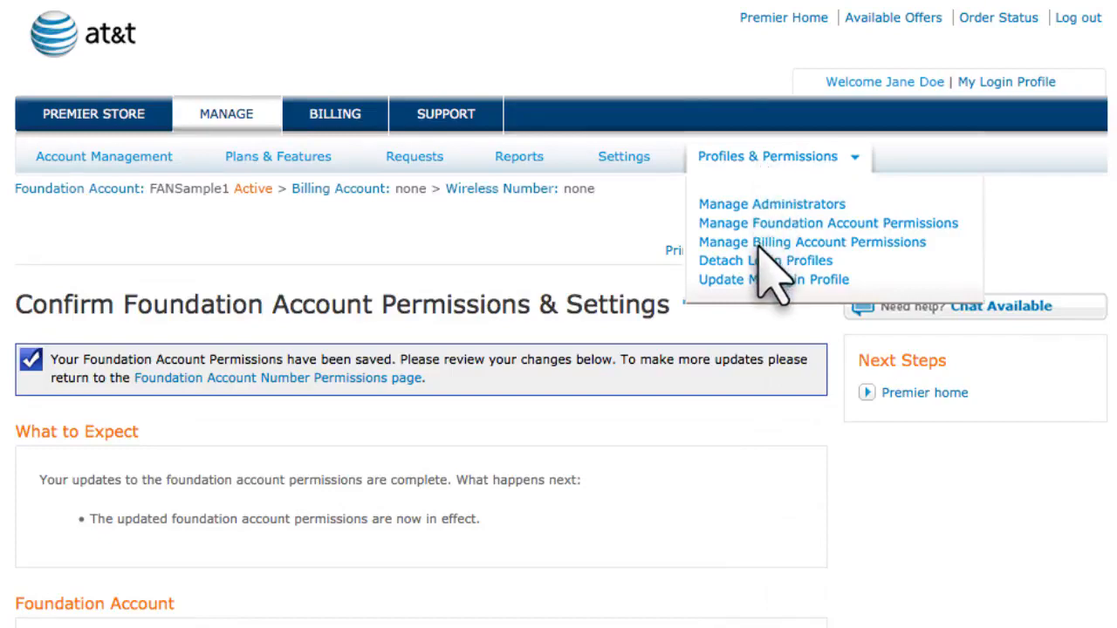
click(809, 241)
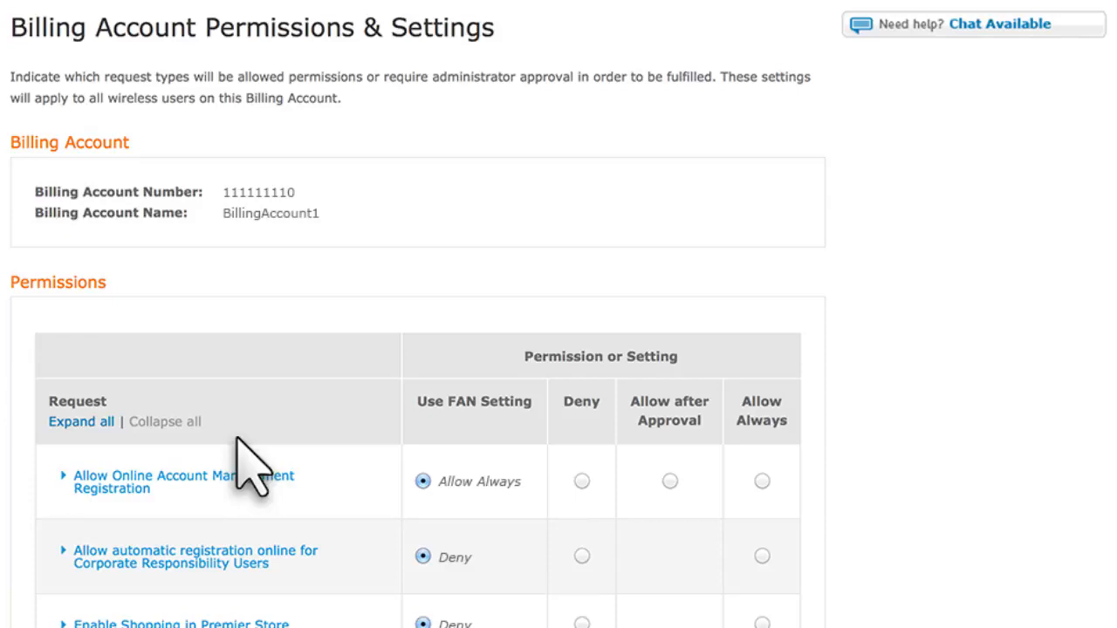
- Set Update Device Make and Model, Change Current Optional Features and Change Current Rate Plan to Allow Always
scroll(down, 3)
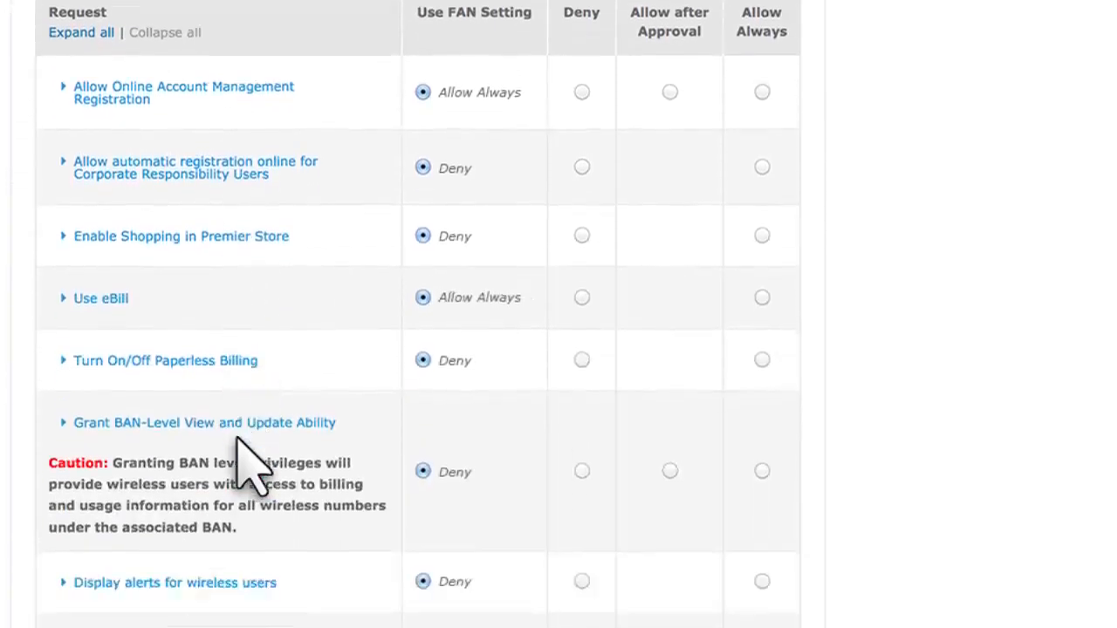
scroll(down, 3)
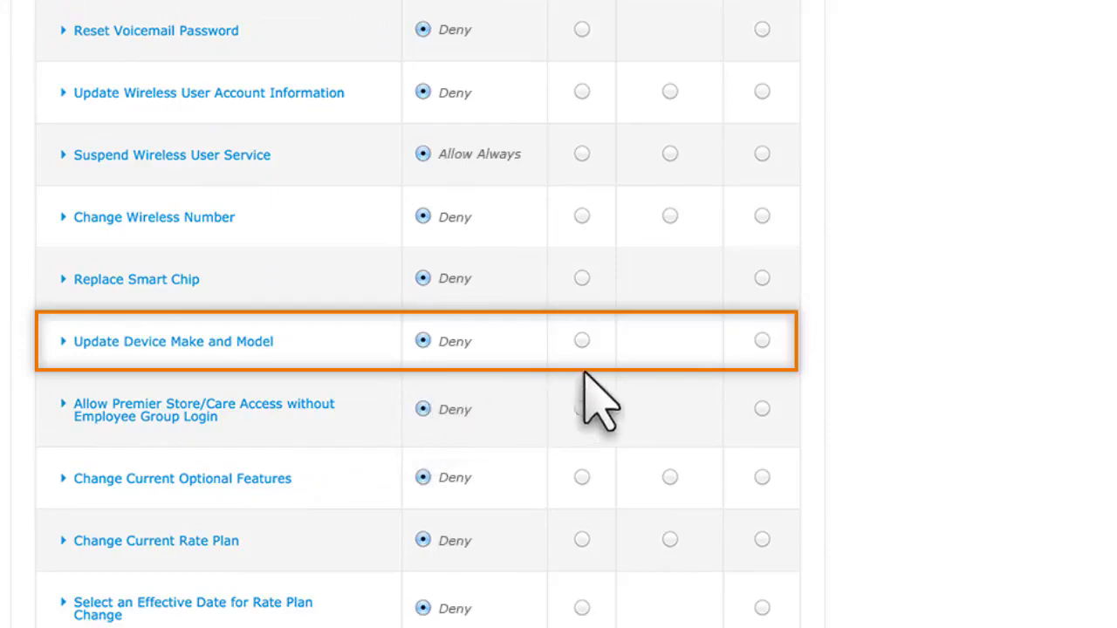
click(760, 340)
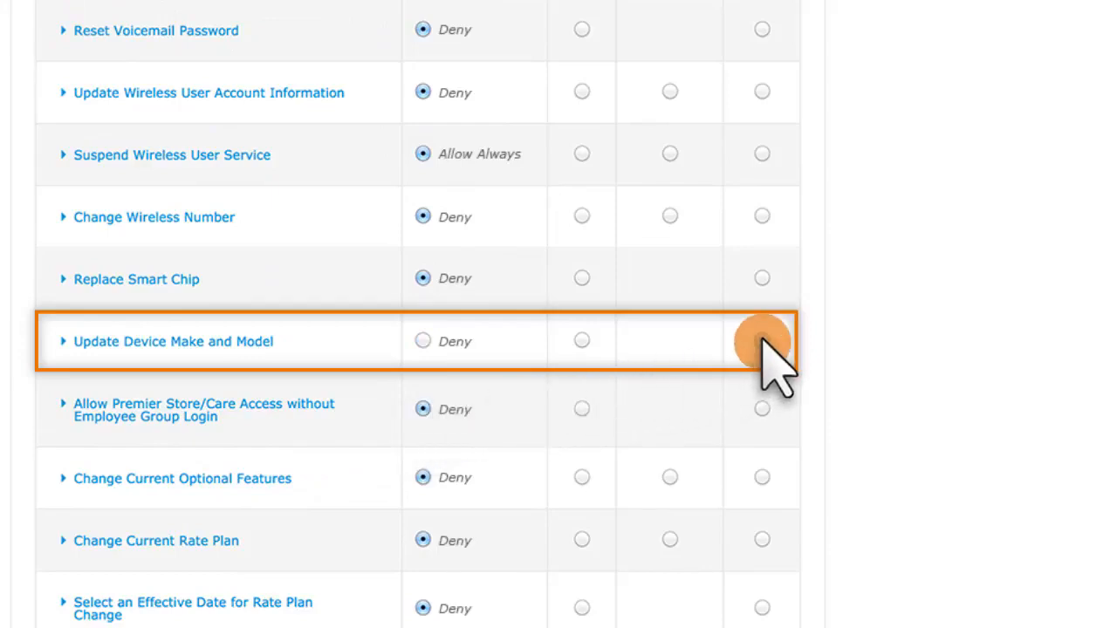
click(761, 340)
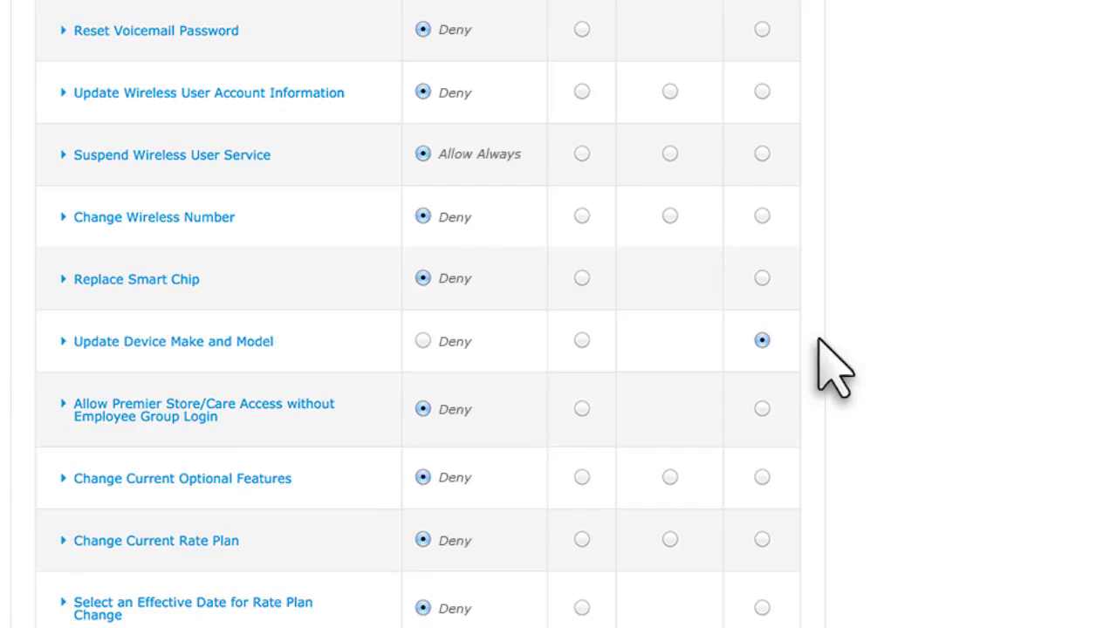
mouse_move(824, 375)
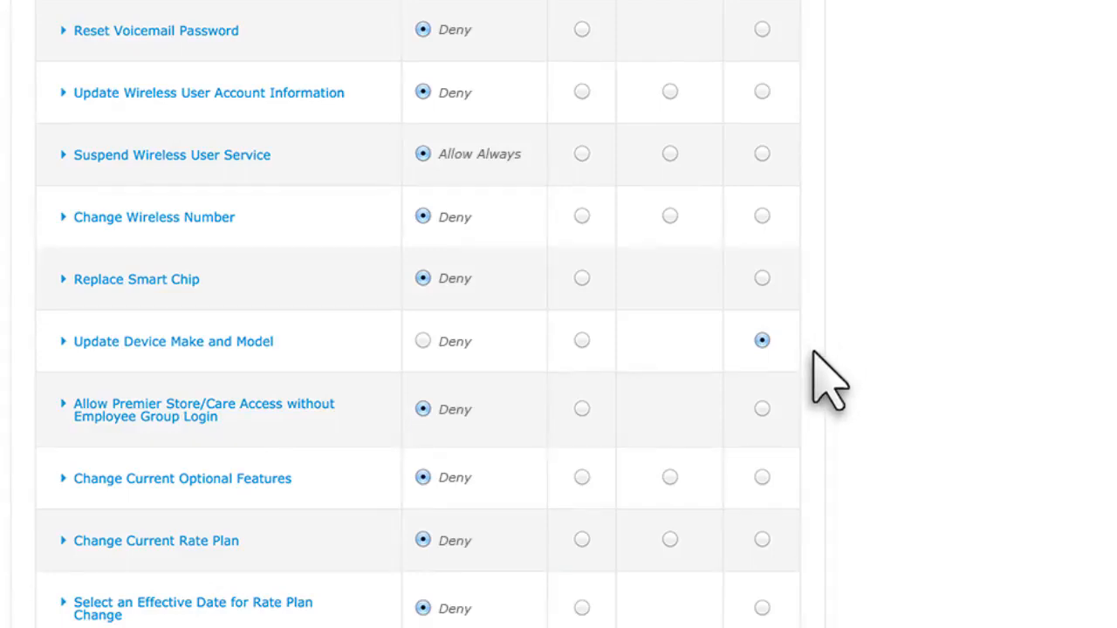
click(760, 478)
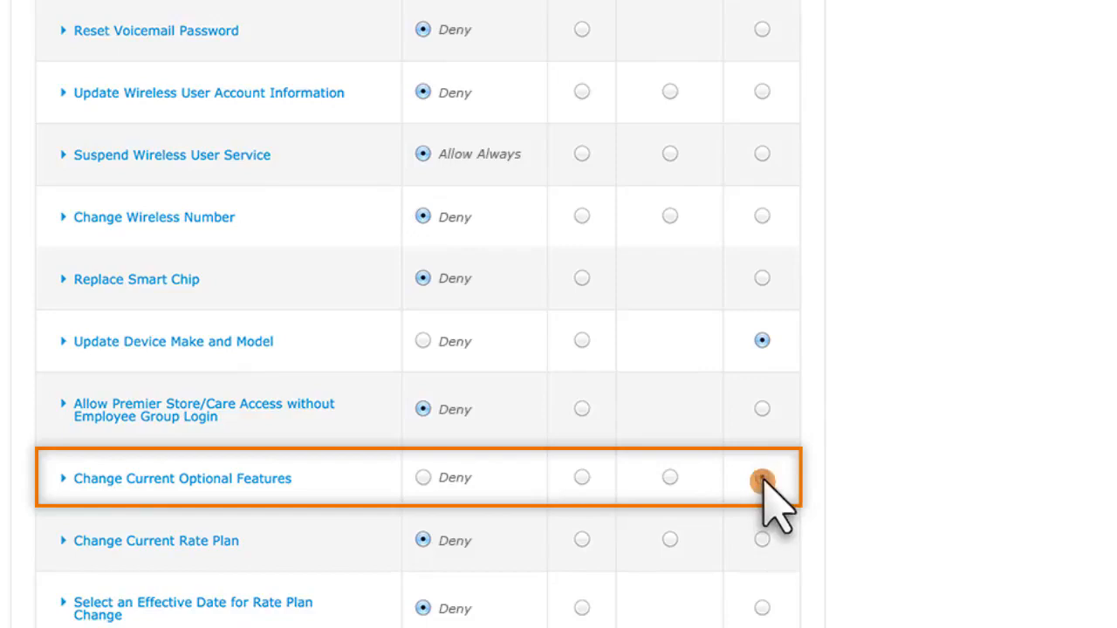
click(761, 478)
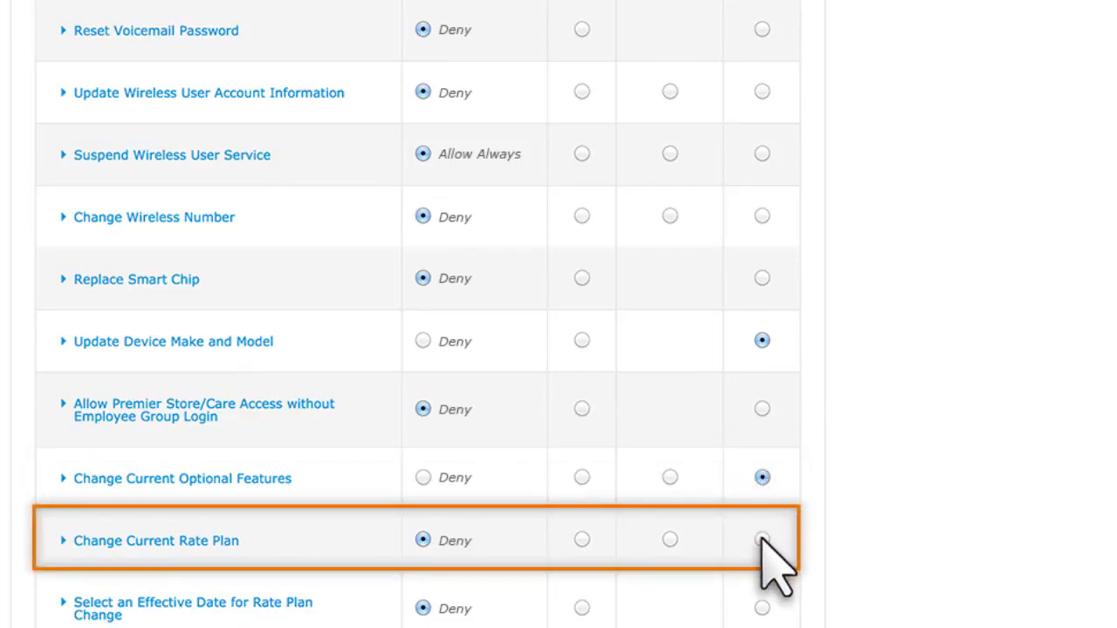
click(761, 539)
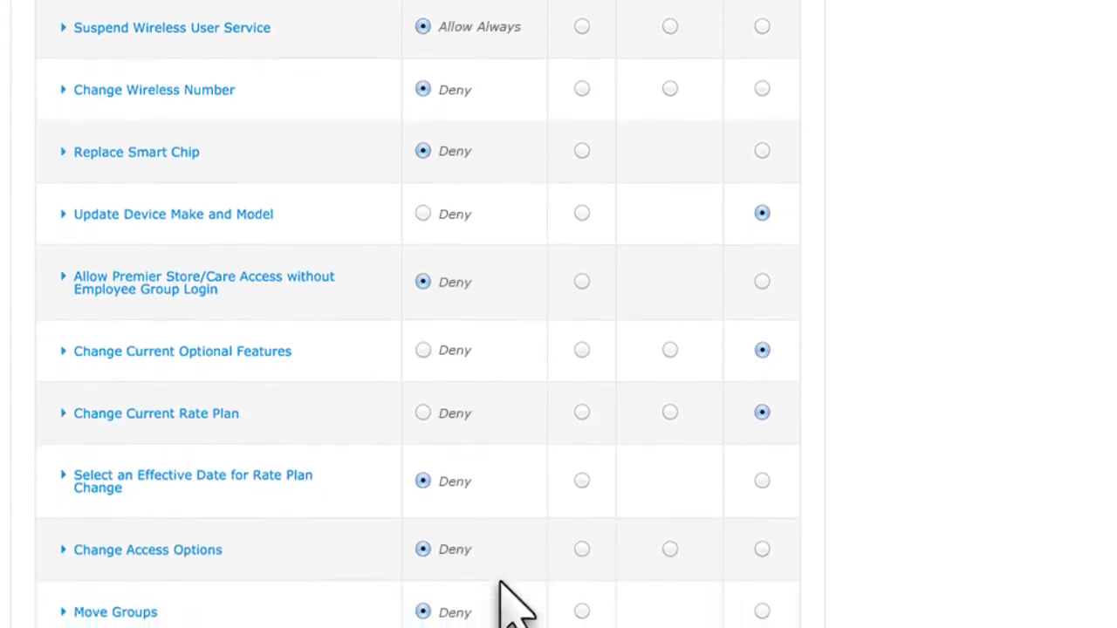
- Continue to the billing permissions verification summary
scroll(down, 3)
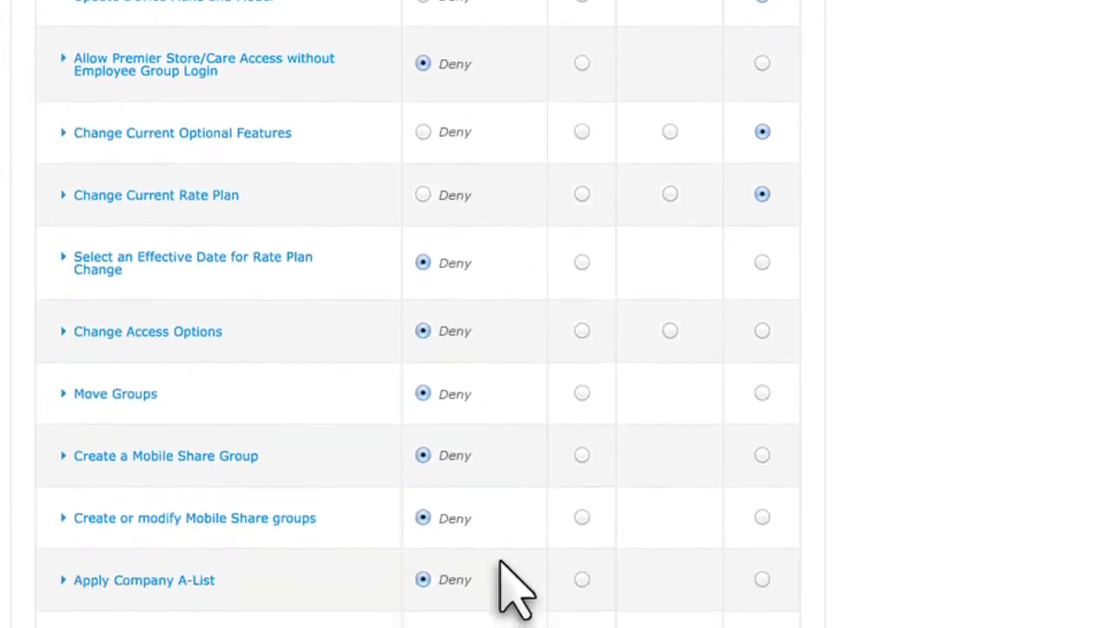
scroll(down, 3)
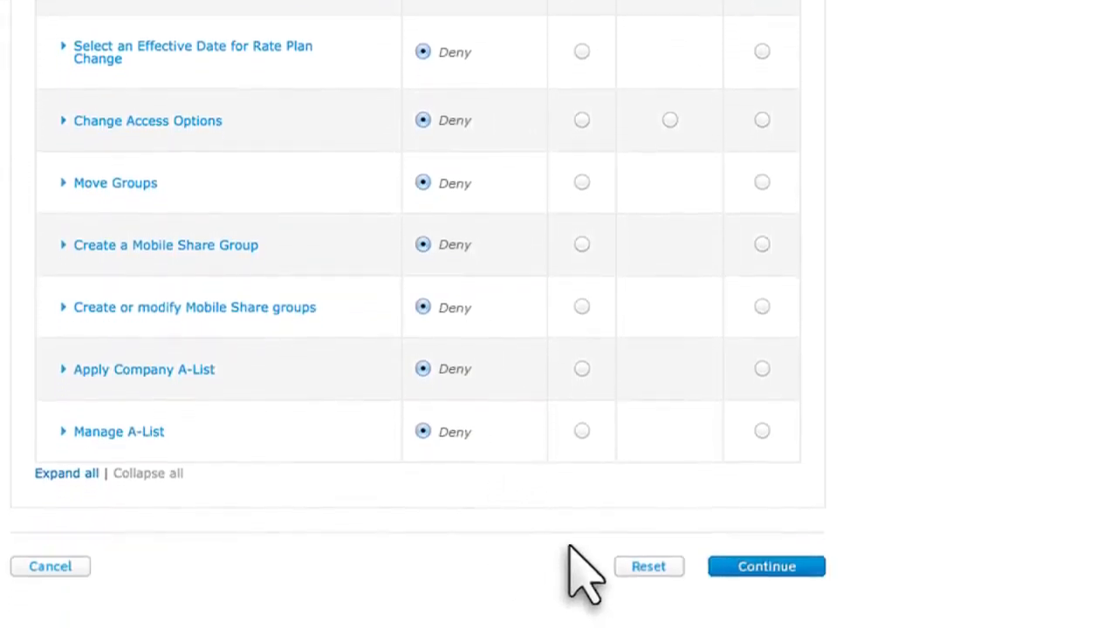
click(765, 565)
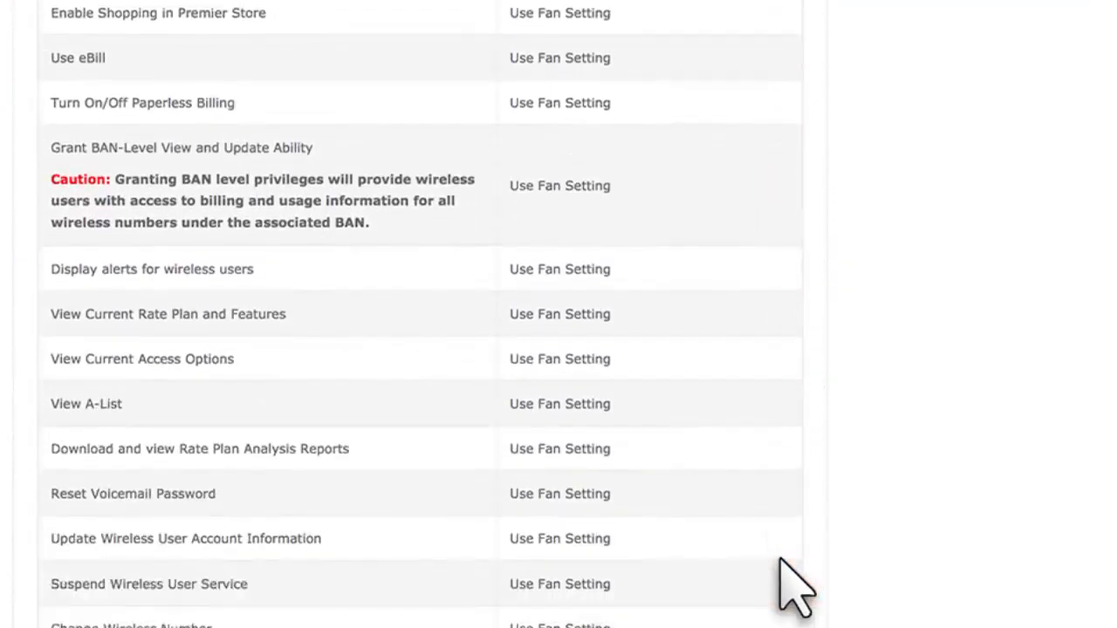
- Review the billing permissions summary and submit the changes
scroll(down, 3)
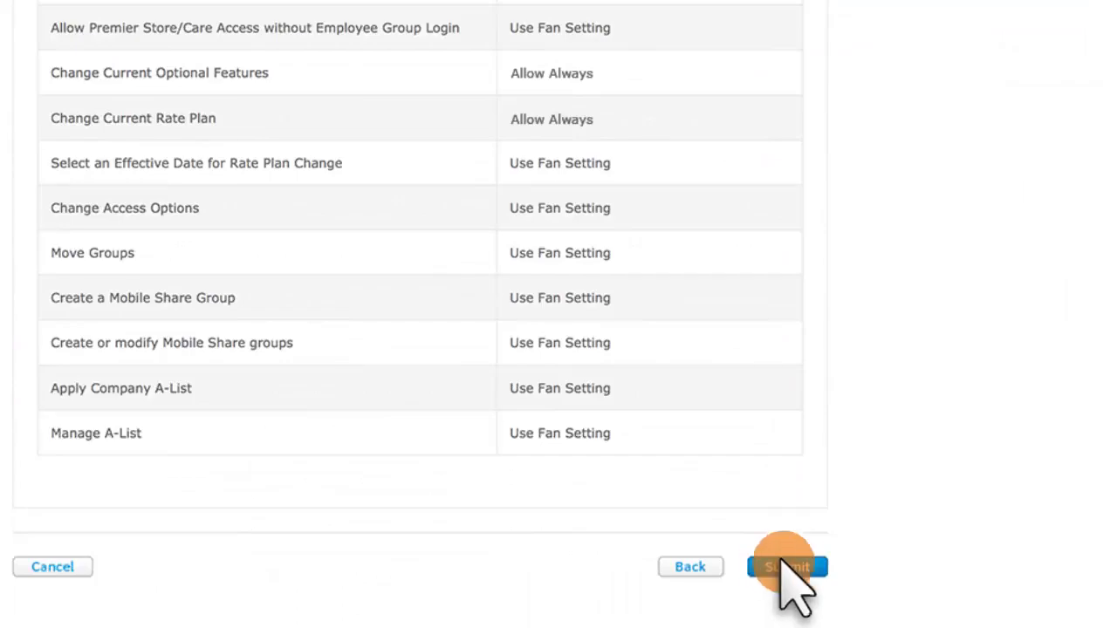
click(785, 565)
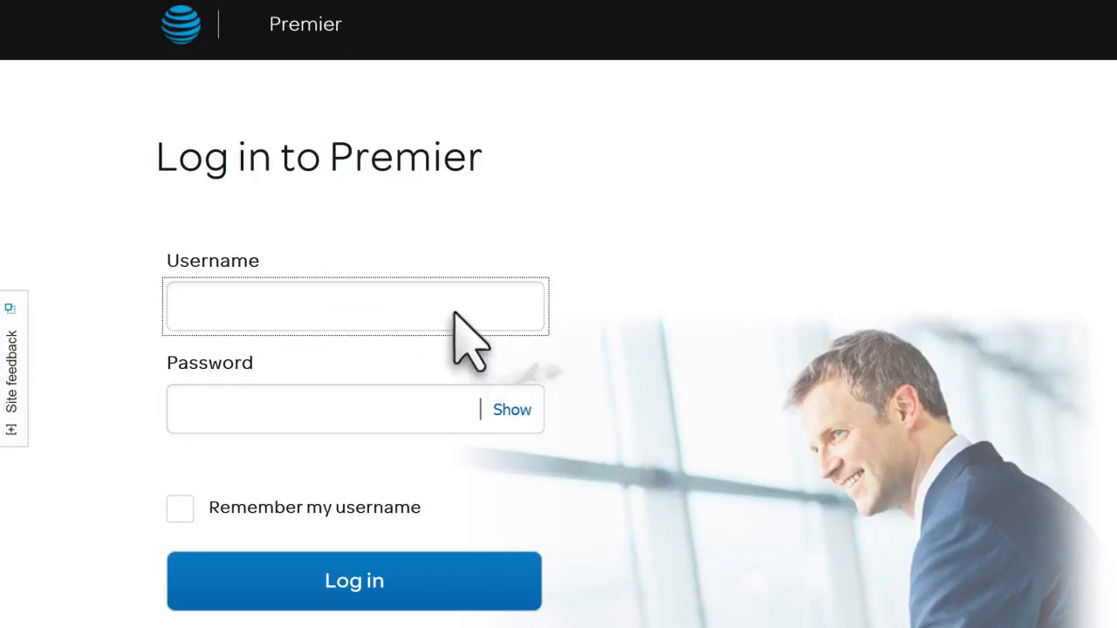
mouse_move(471, 427)
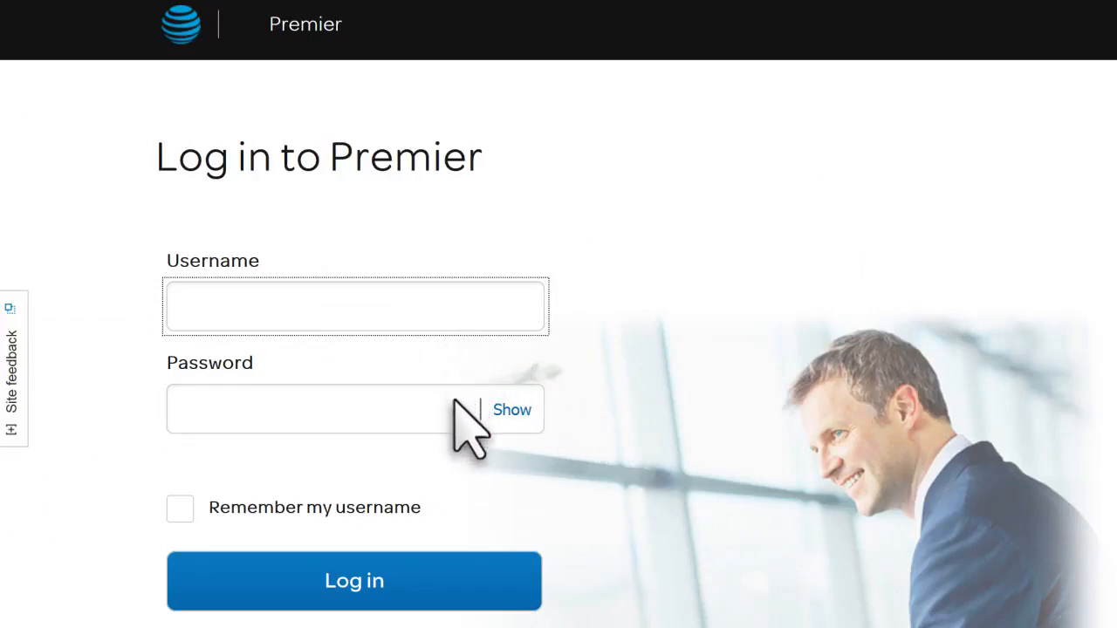